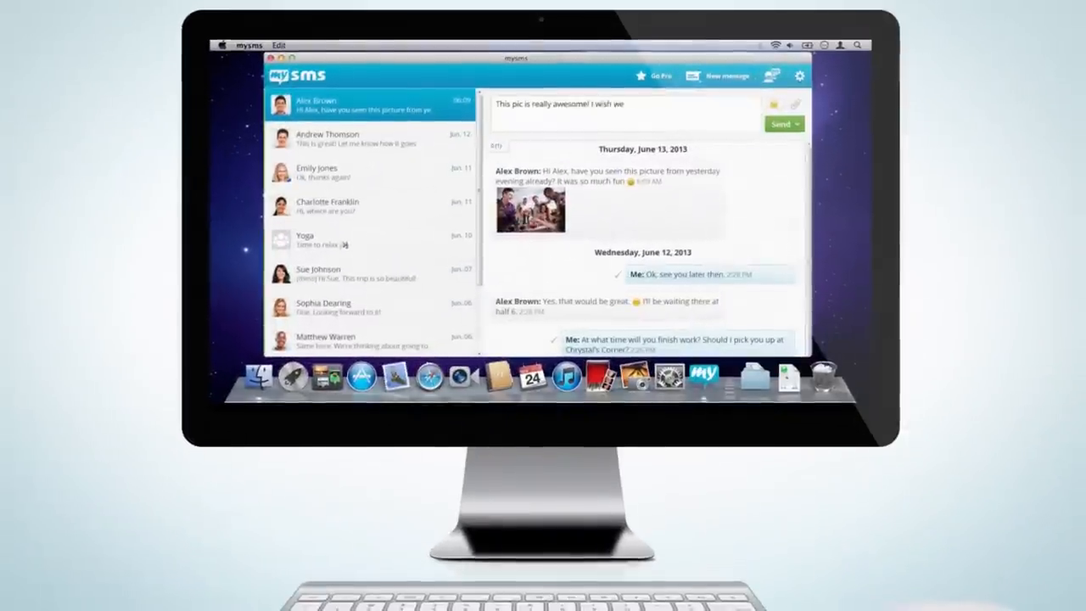
pyautogui.click(781, 124)
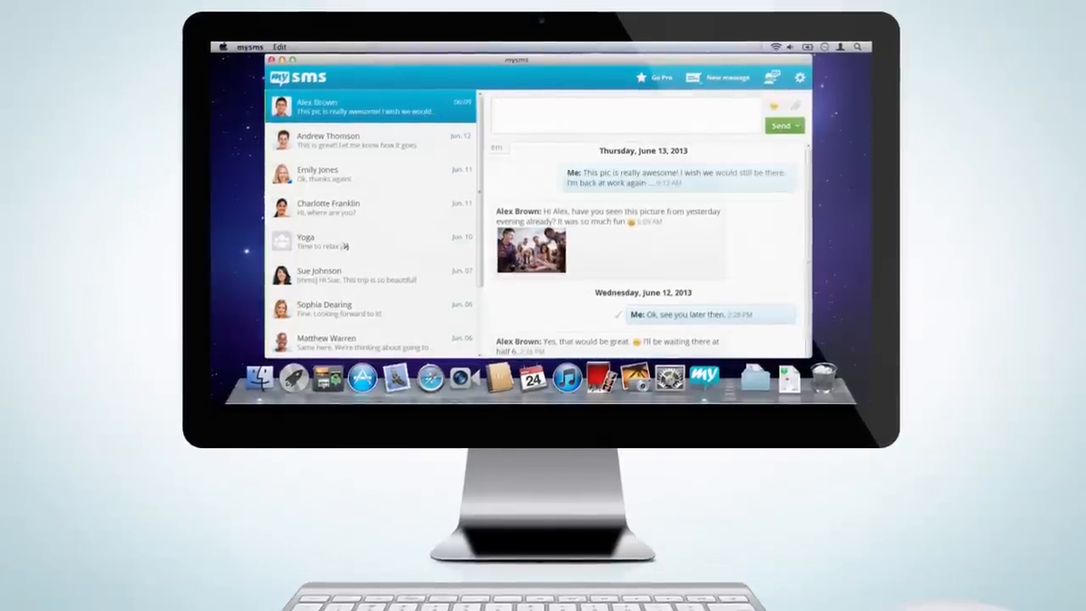